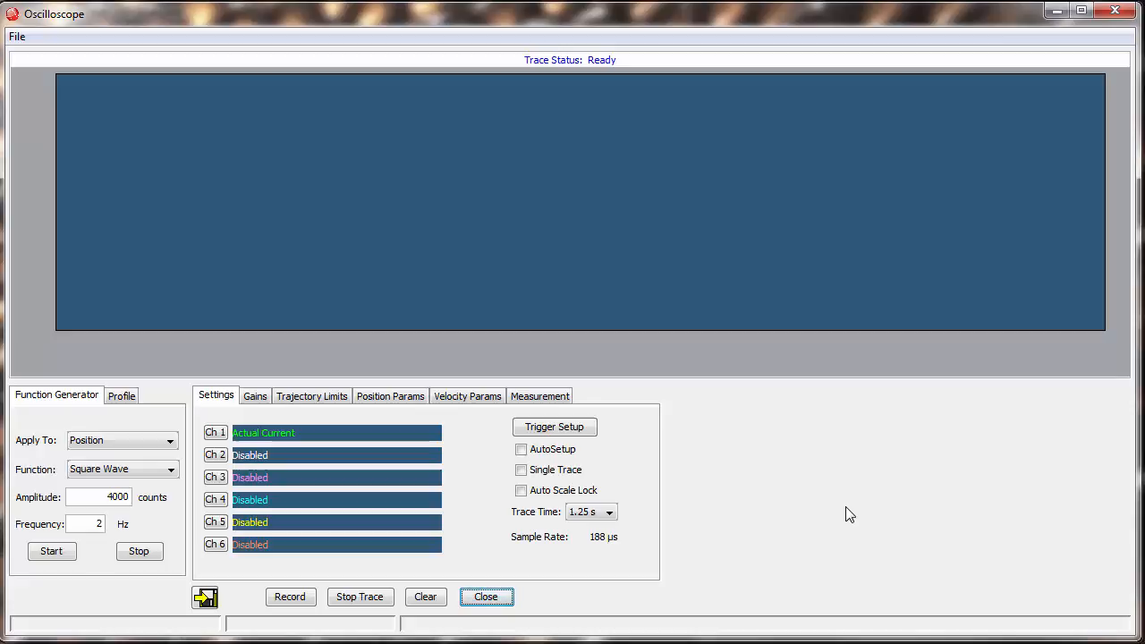
Start a live trace of Channel 1 actual current, near 0.27 A over 1.25 s
left_click(554, 426)
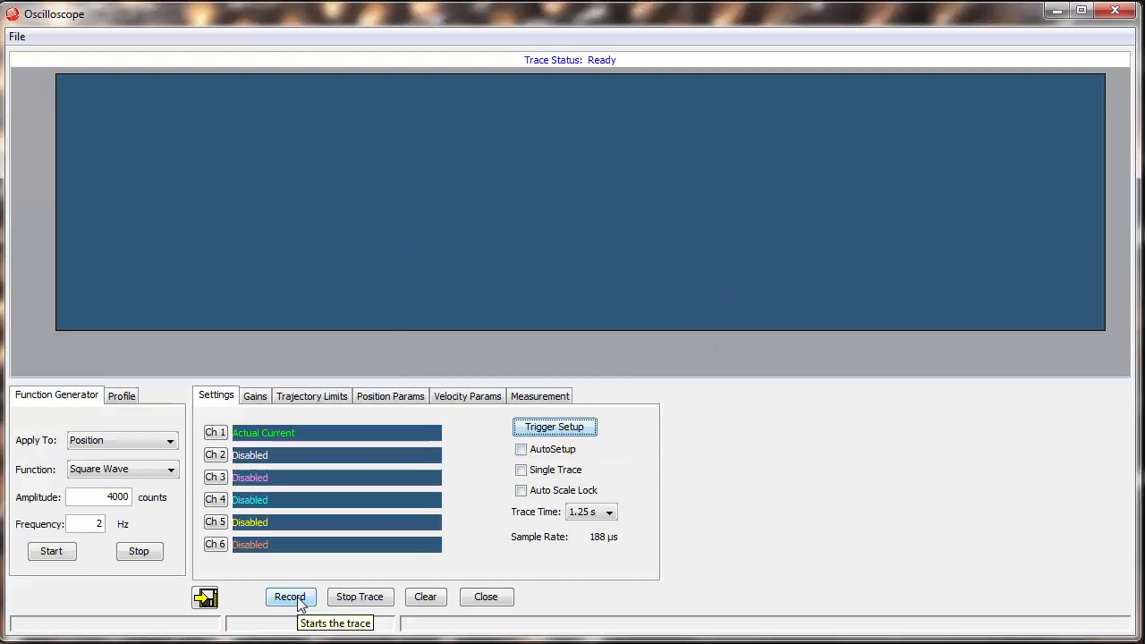
left_click(290, 597)
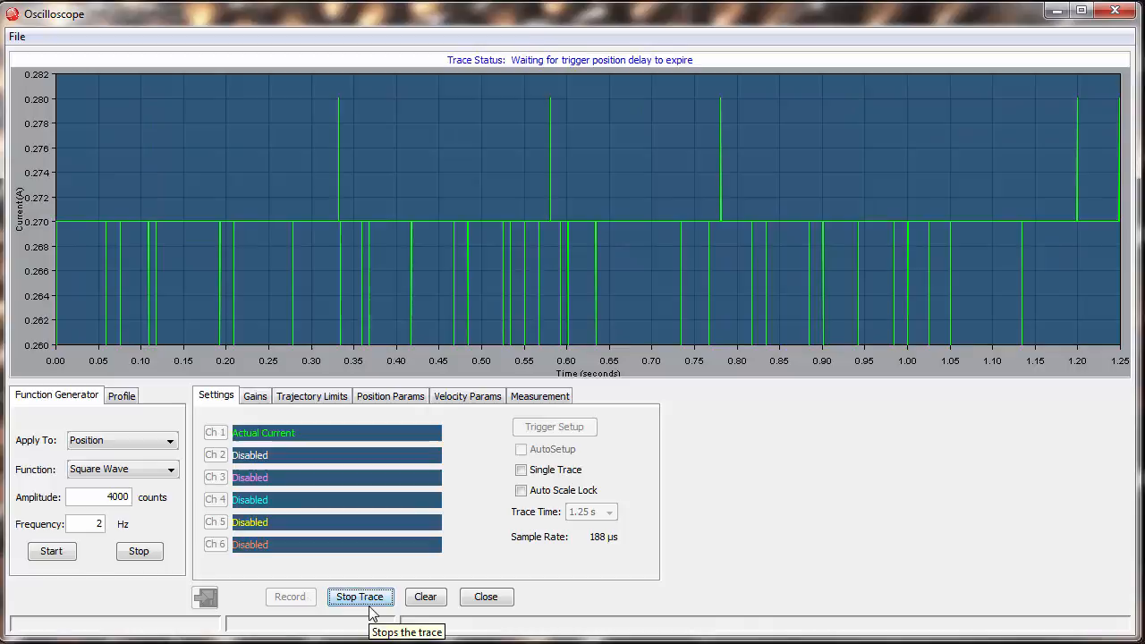
Stop the running trace, enable Single Trace, and capture one current trace
left_click(360, 597)
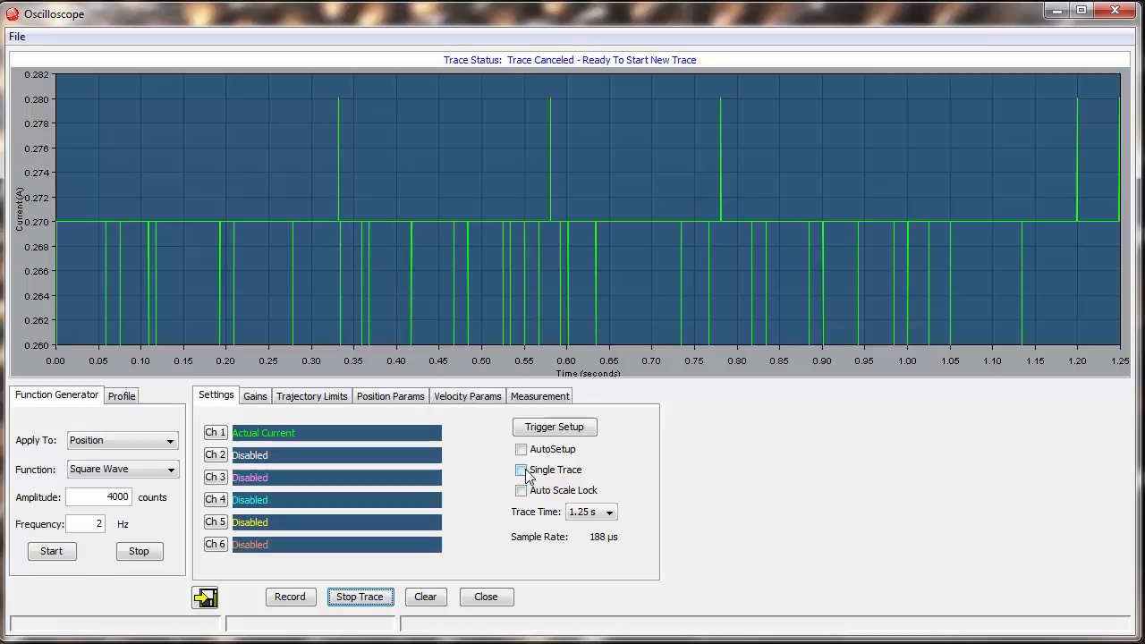
left_click(521, 470)
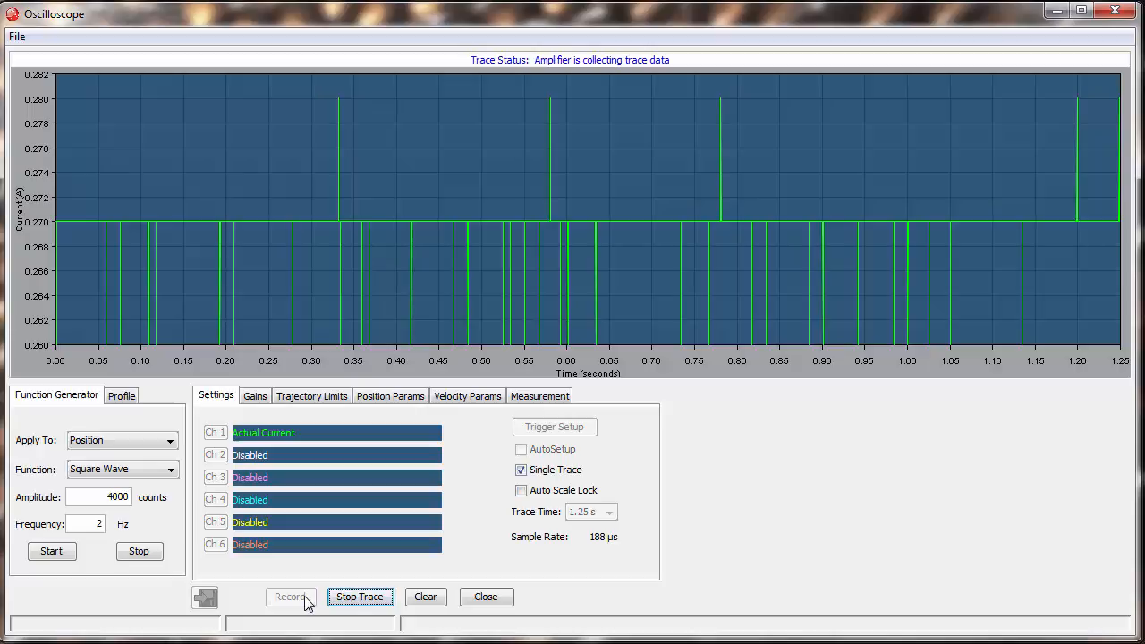
left_click(360, 597)
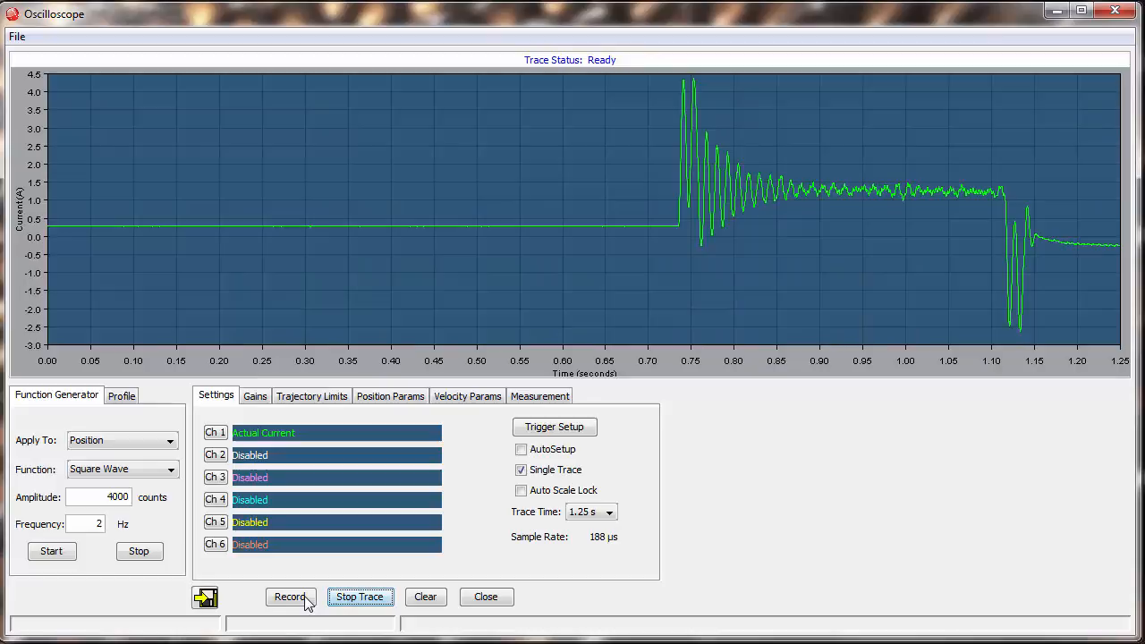
left_click(215, 499)
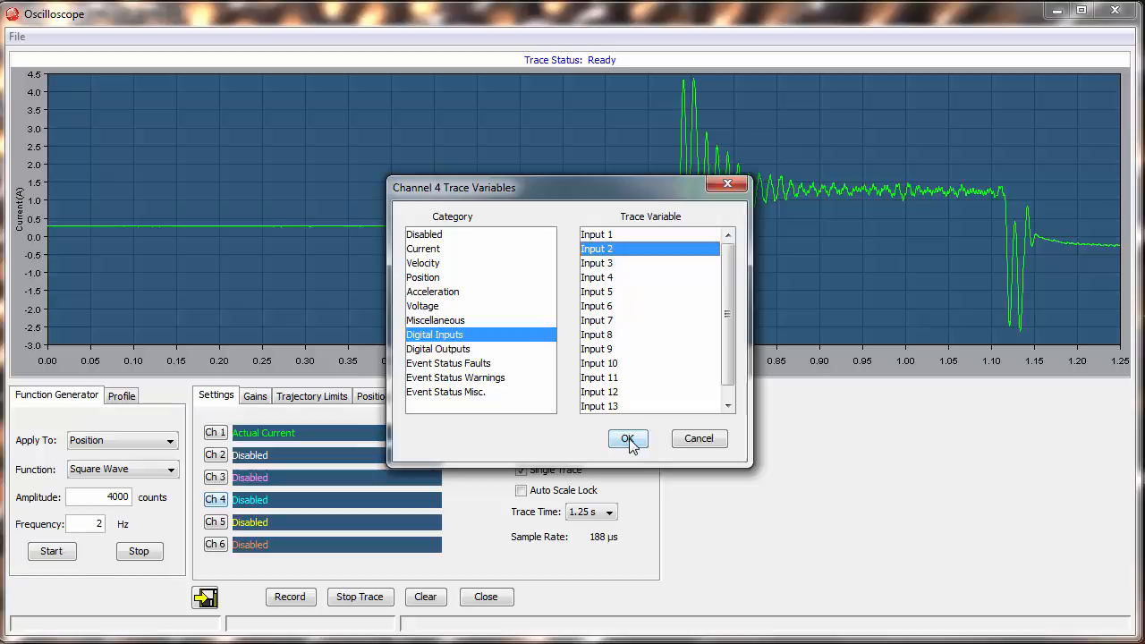
Assign Digital Input 2 to channel 4 and choose an Input Level trigger
left_click(628, 439)
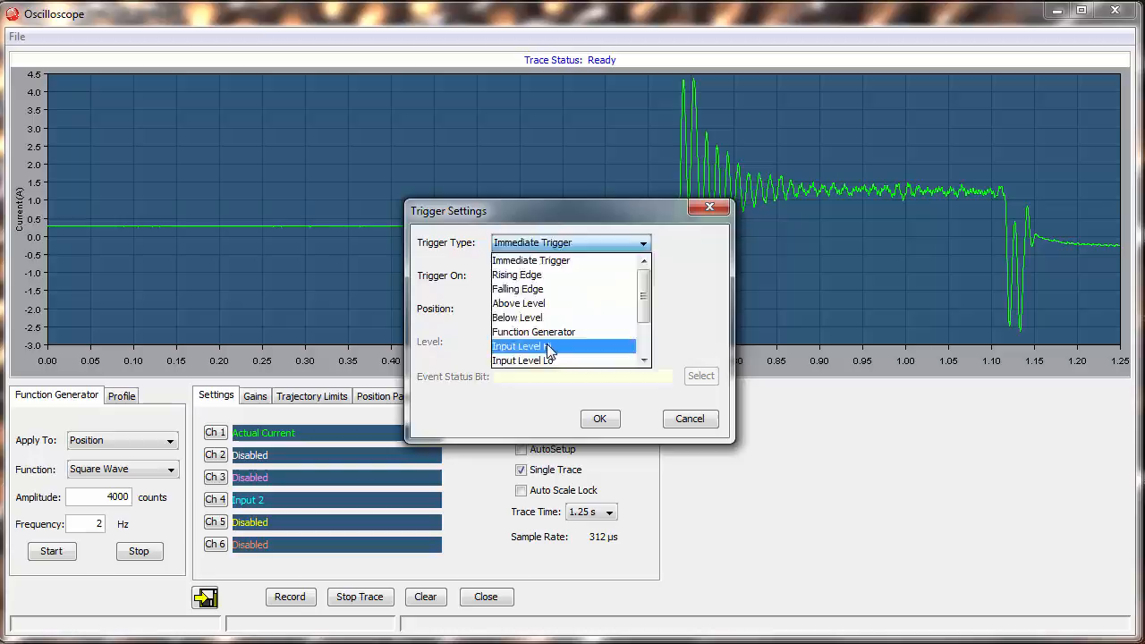
left_click(600, 419)
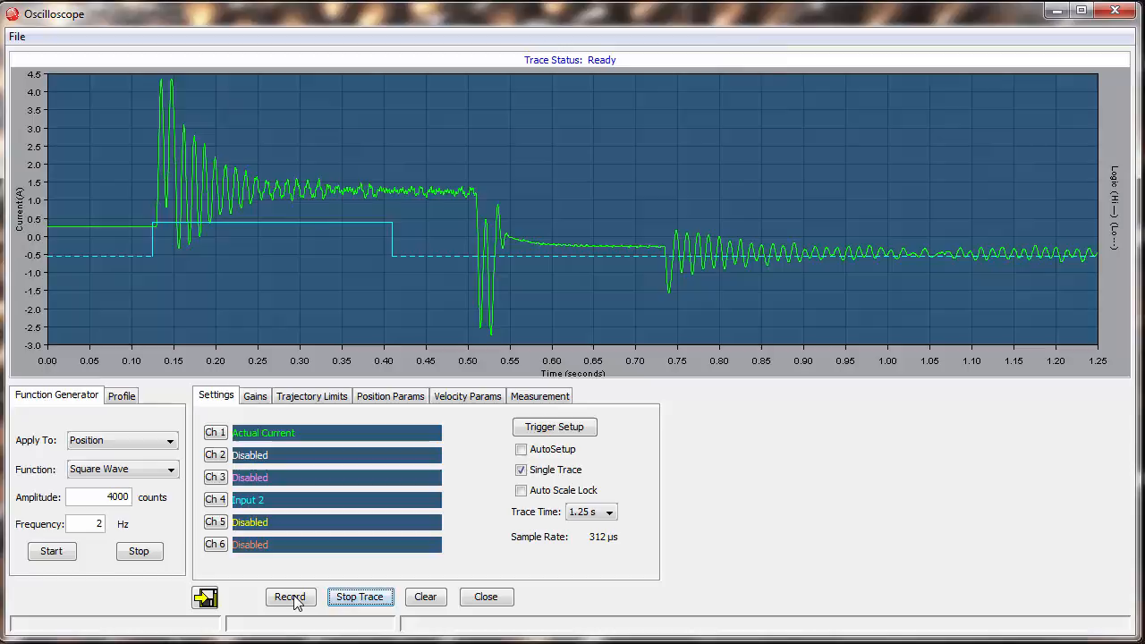
Record a new single capture triggered on Input 2's pulse
left_click(290, 597)
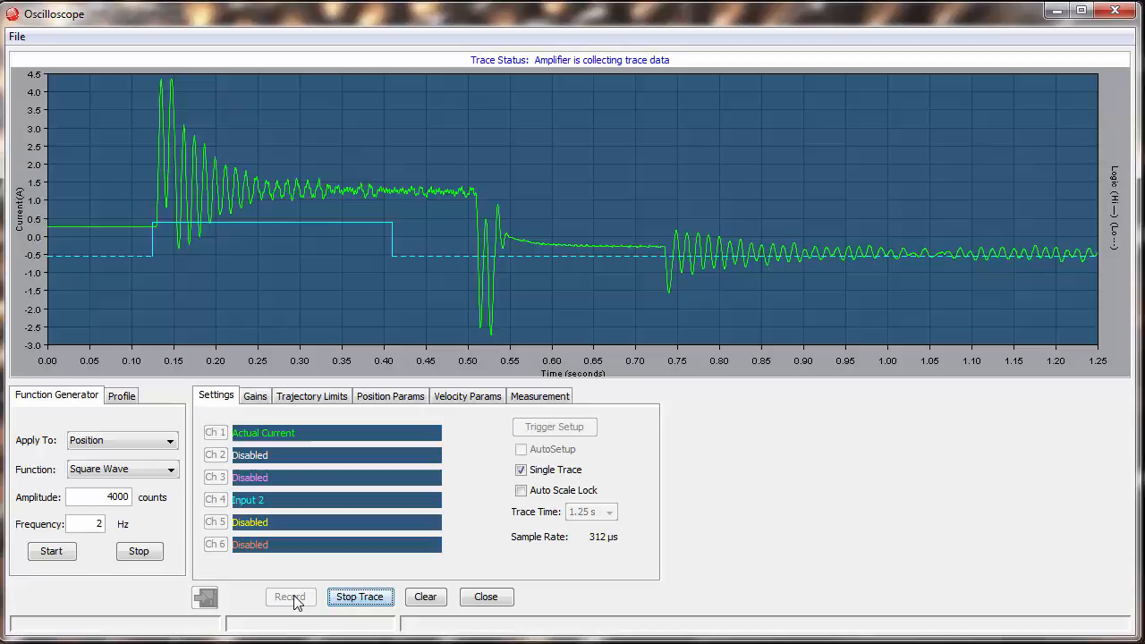
left_click(360, 597)
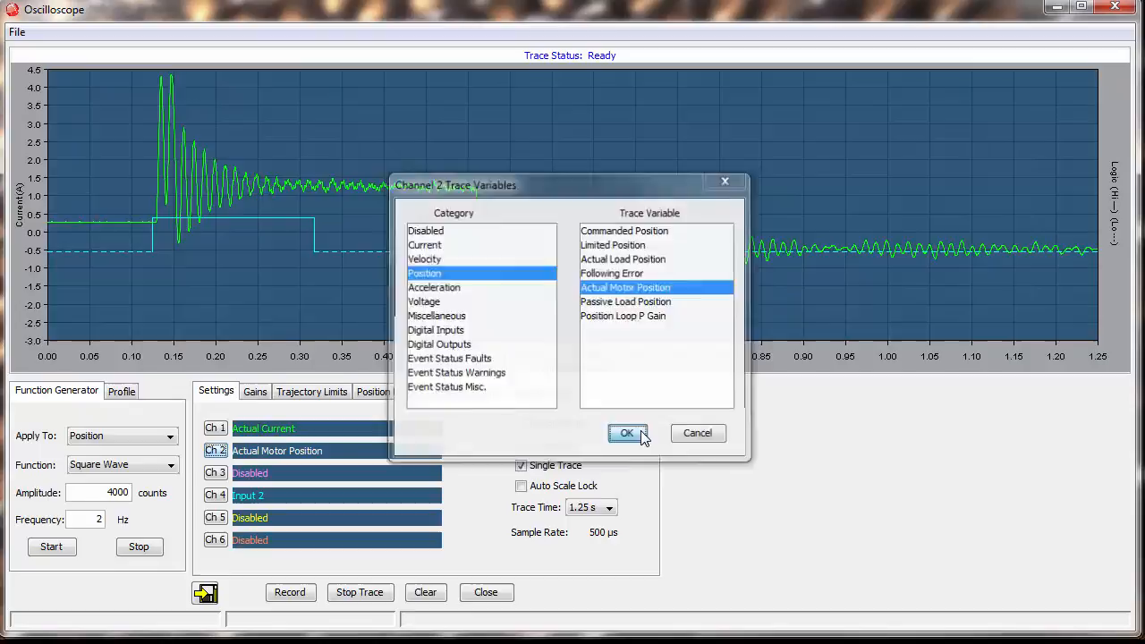
Assign Actual Motor Position to channel 2, adding the ramp to about 118,000 counts
left_click(627, 433)
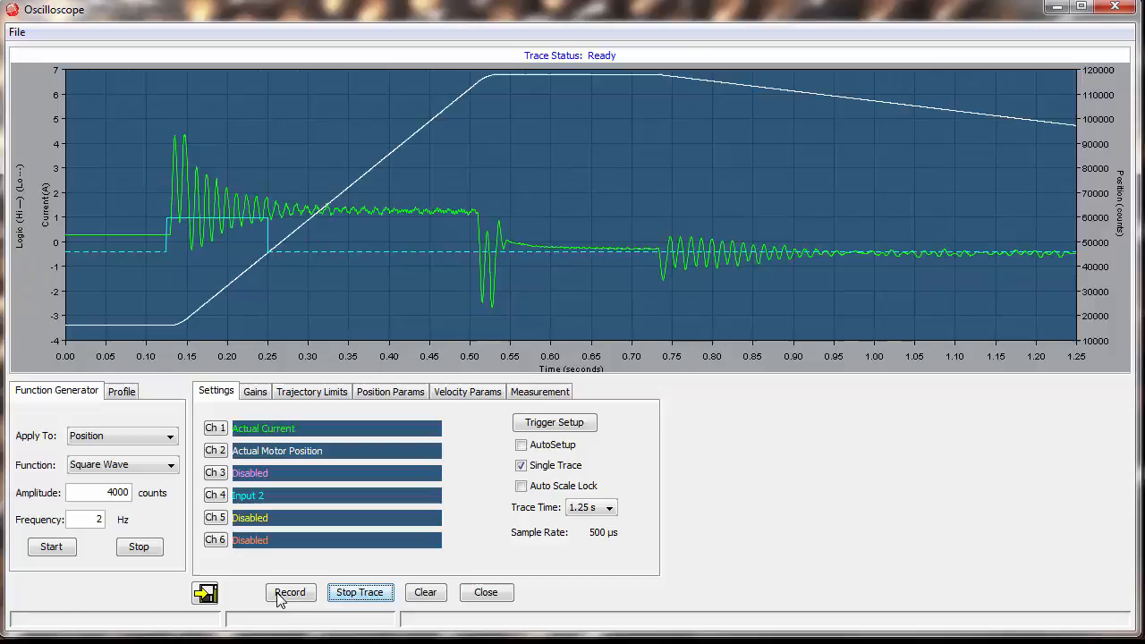
left_click(215, 472)
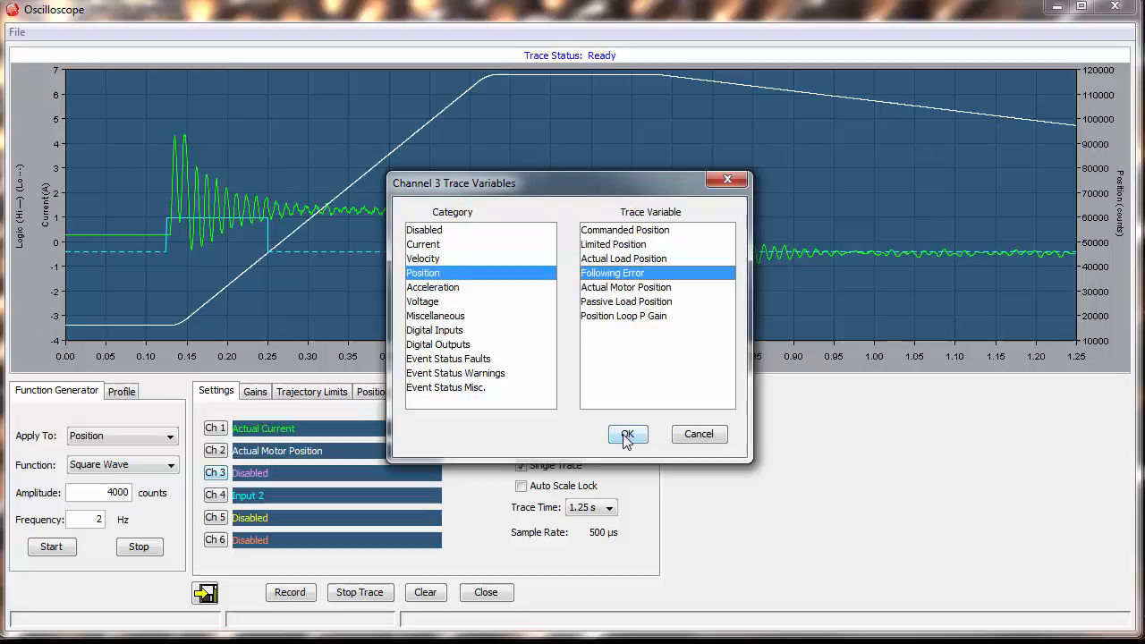
Assign Following Error to channel 3 and capture it swinging roughly ±100 counts
left_click(627, 434)
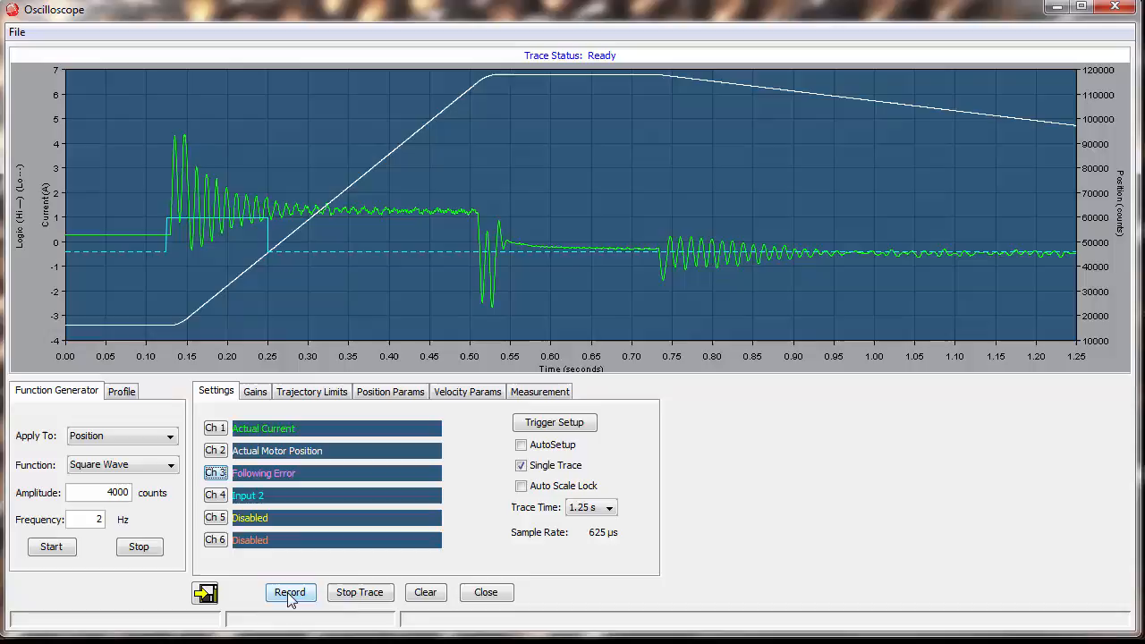
left_click(290, 592)
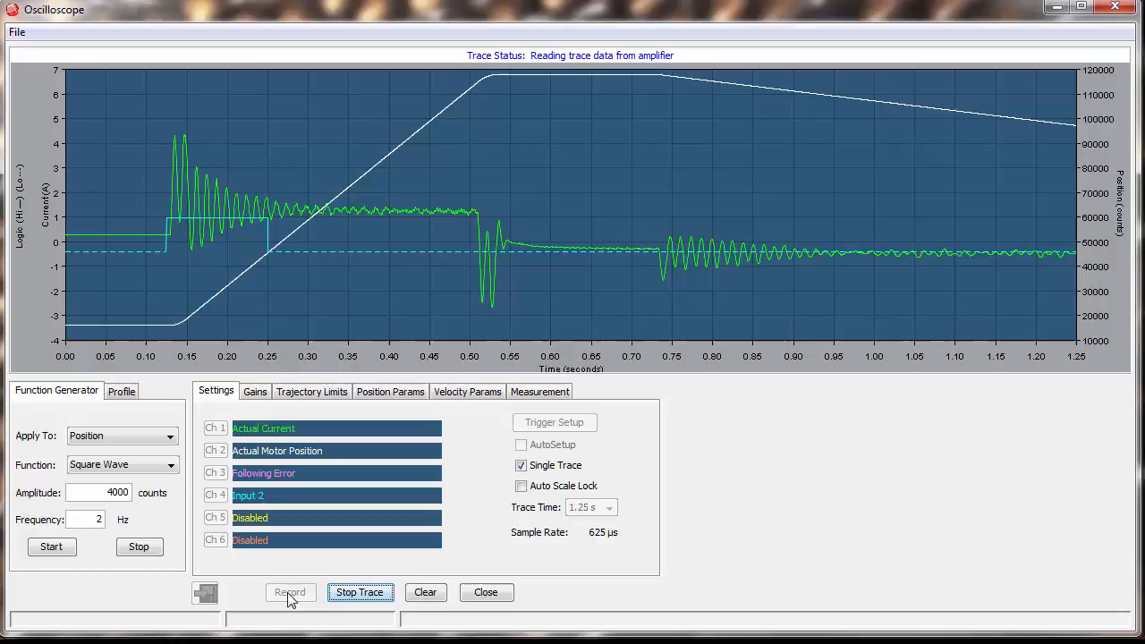
left_click(359, 592)
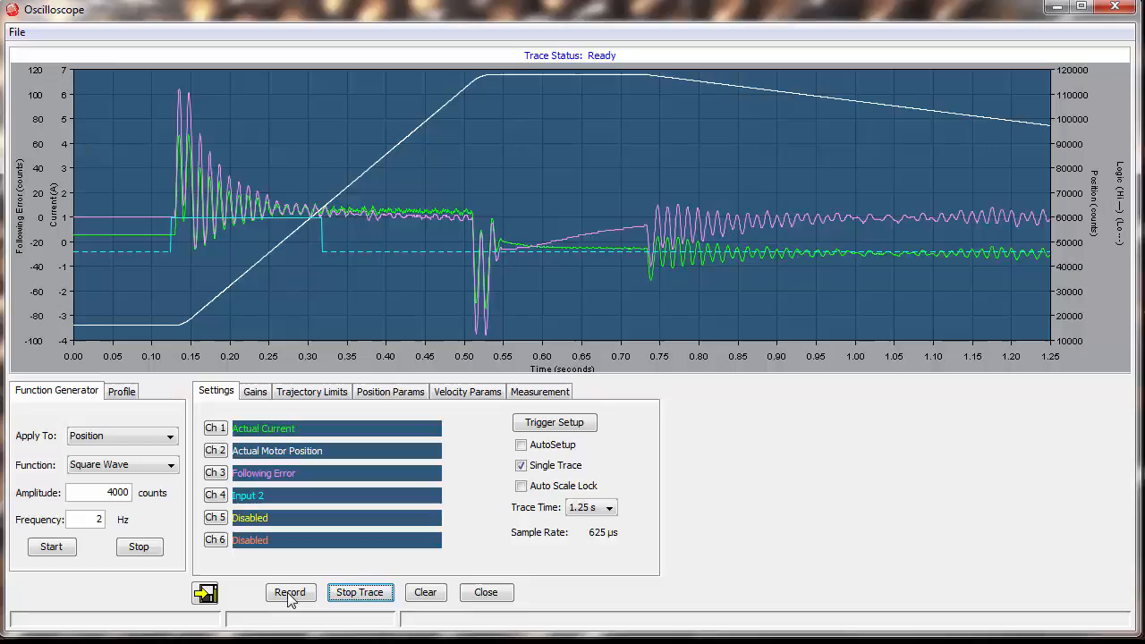
left_click(610, 508)
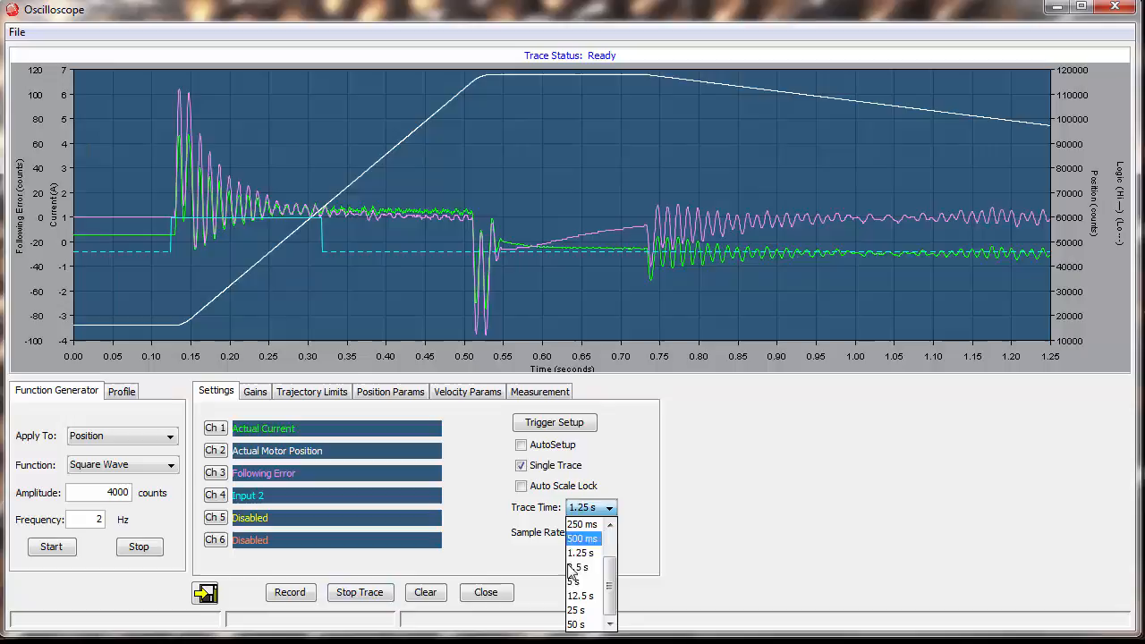
Set the trace time to 5 s and capture the full move
left_click(576, 582)
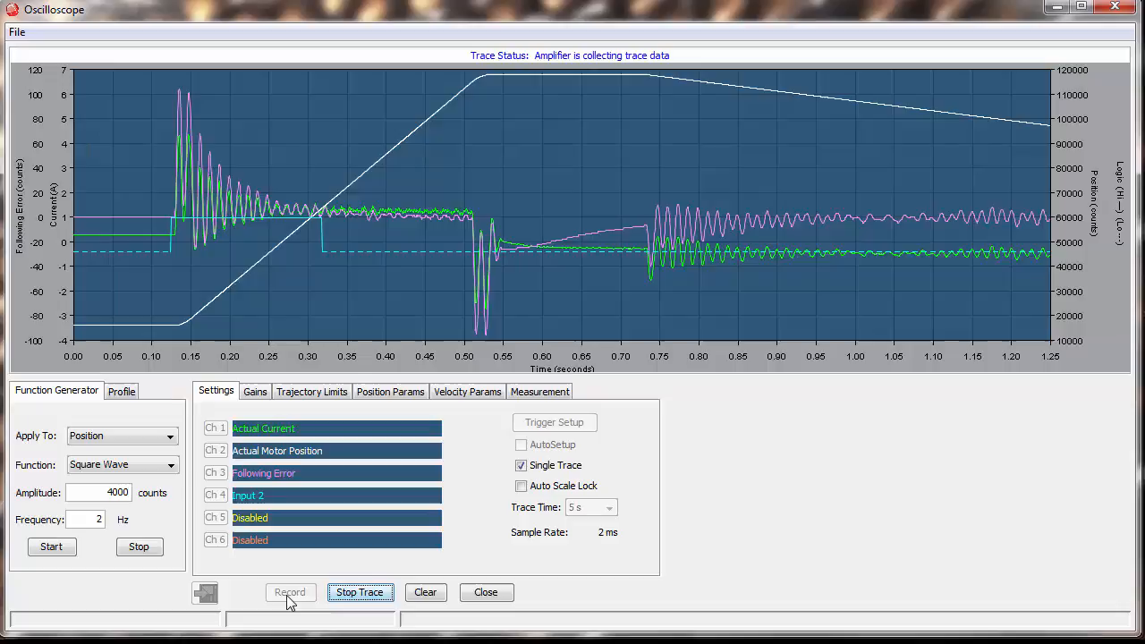
left_click(360, 592)
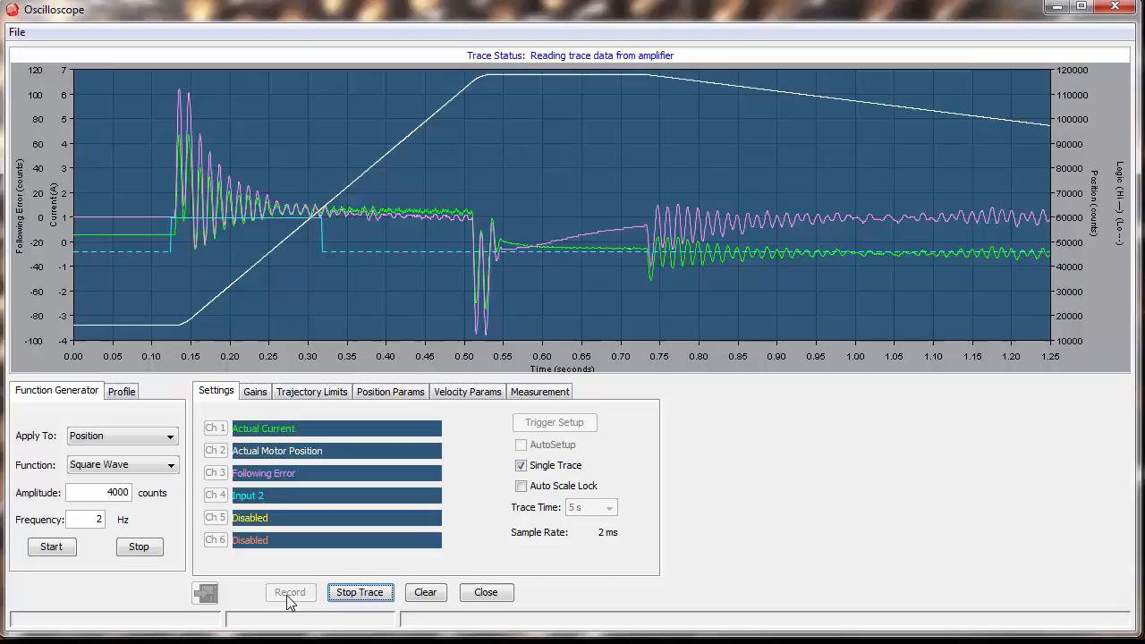
left_click(360, 592)
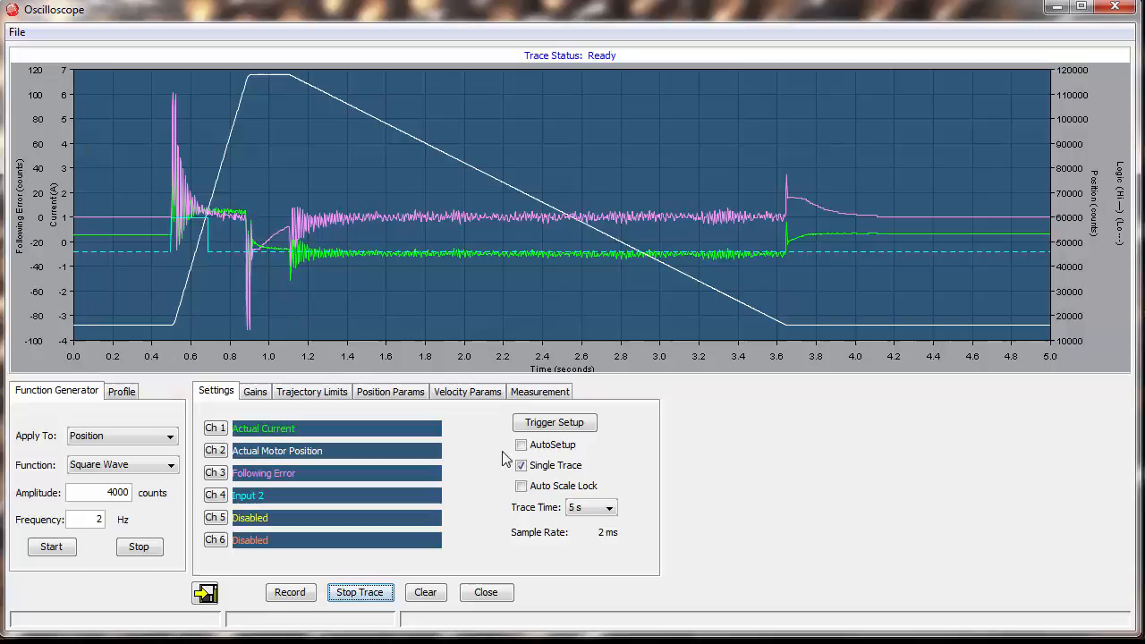
View cursor data and min, max, average and rms readouts on the Measurement tab
left_click(540, 391)
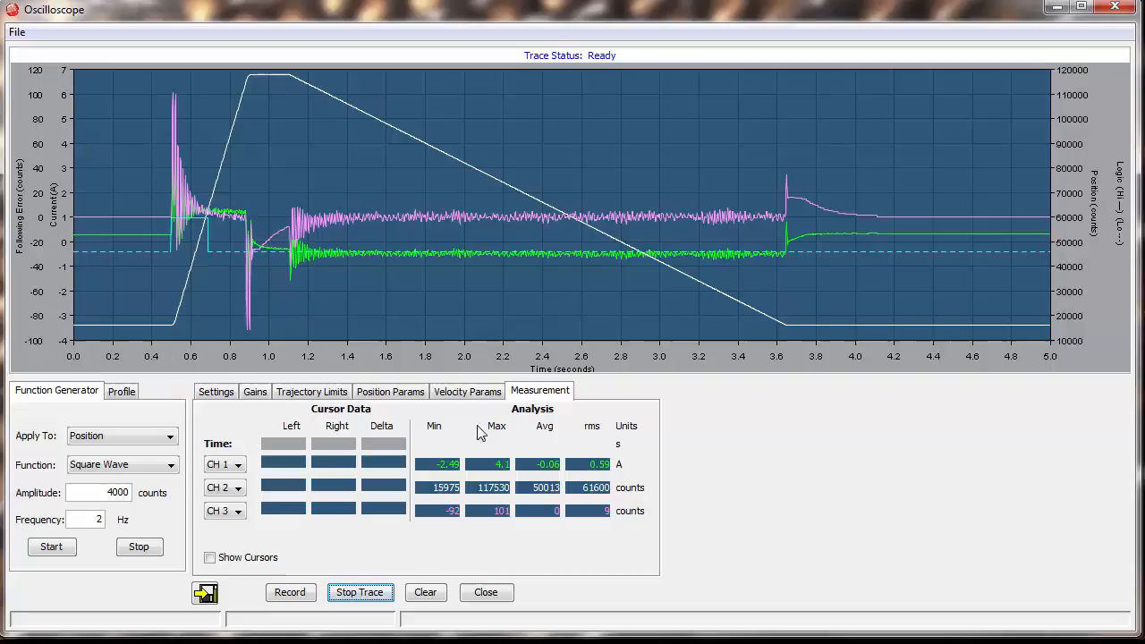
left_click(210, 557)
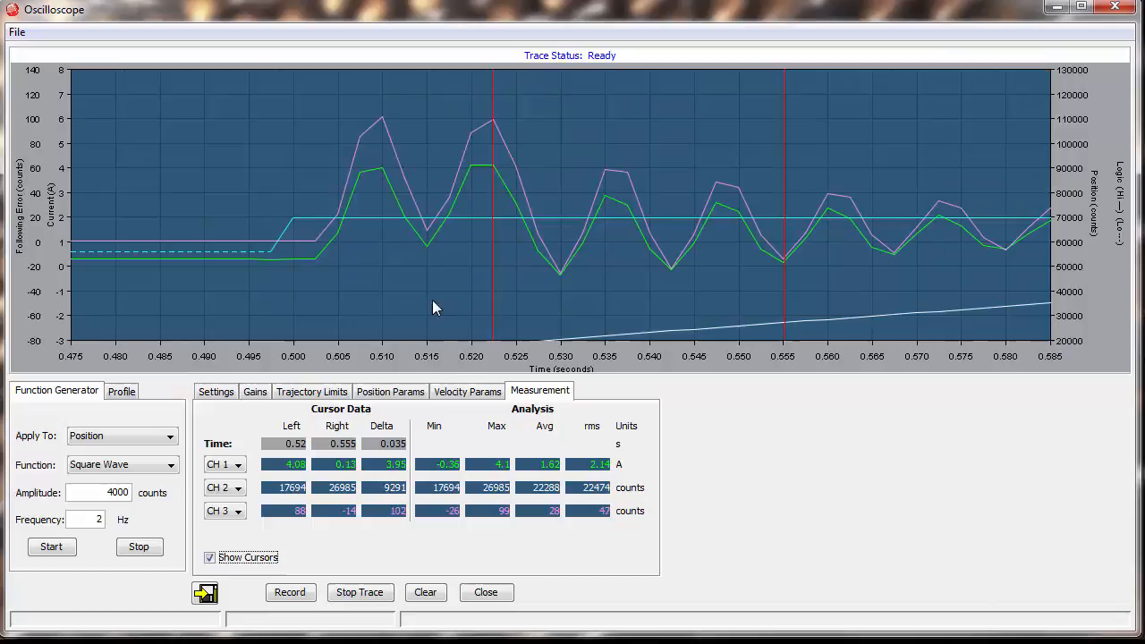
Return to the Settings tab, showing the 2 ms sample rate for 5 s
left_click(216, 391)
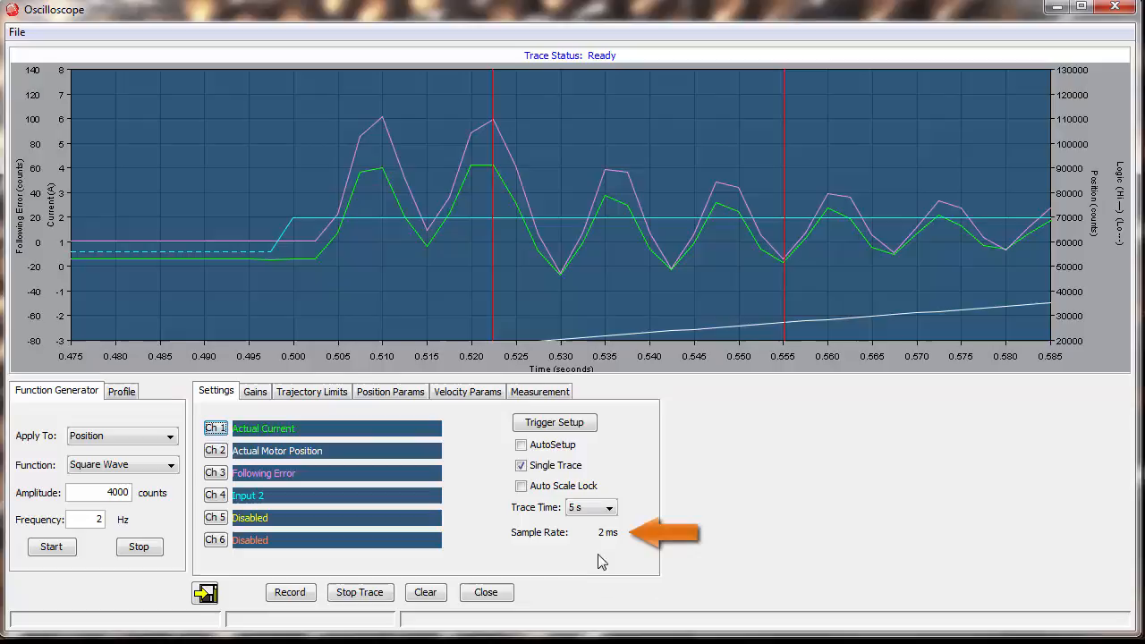